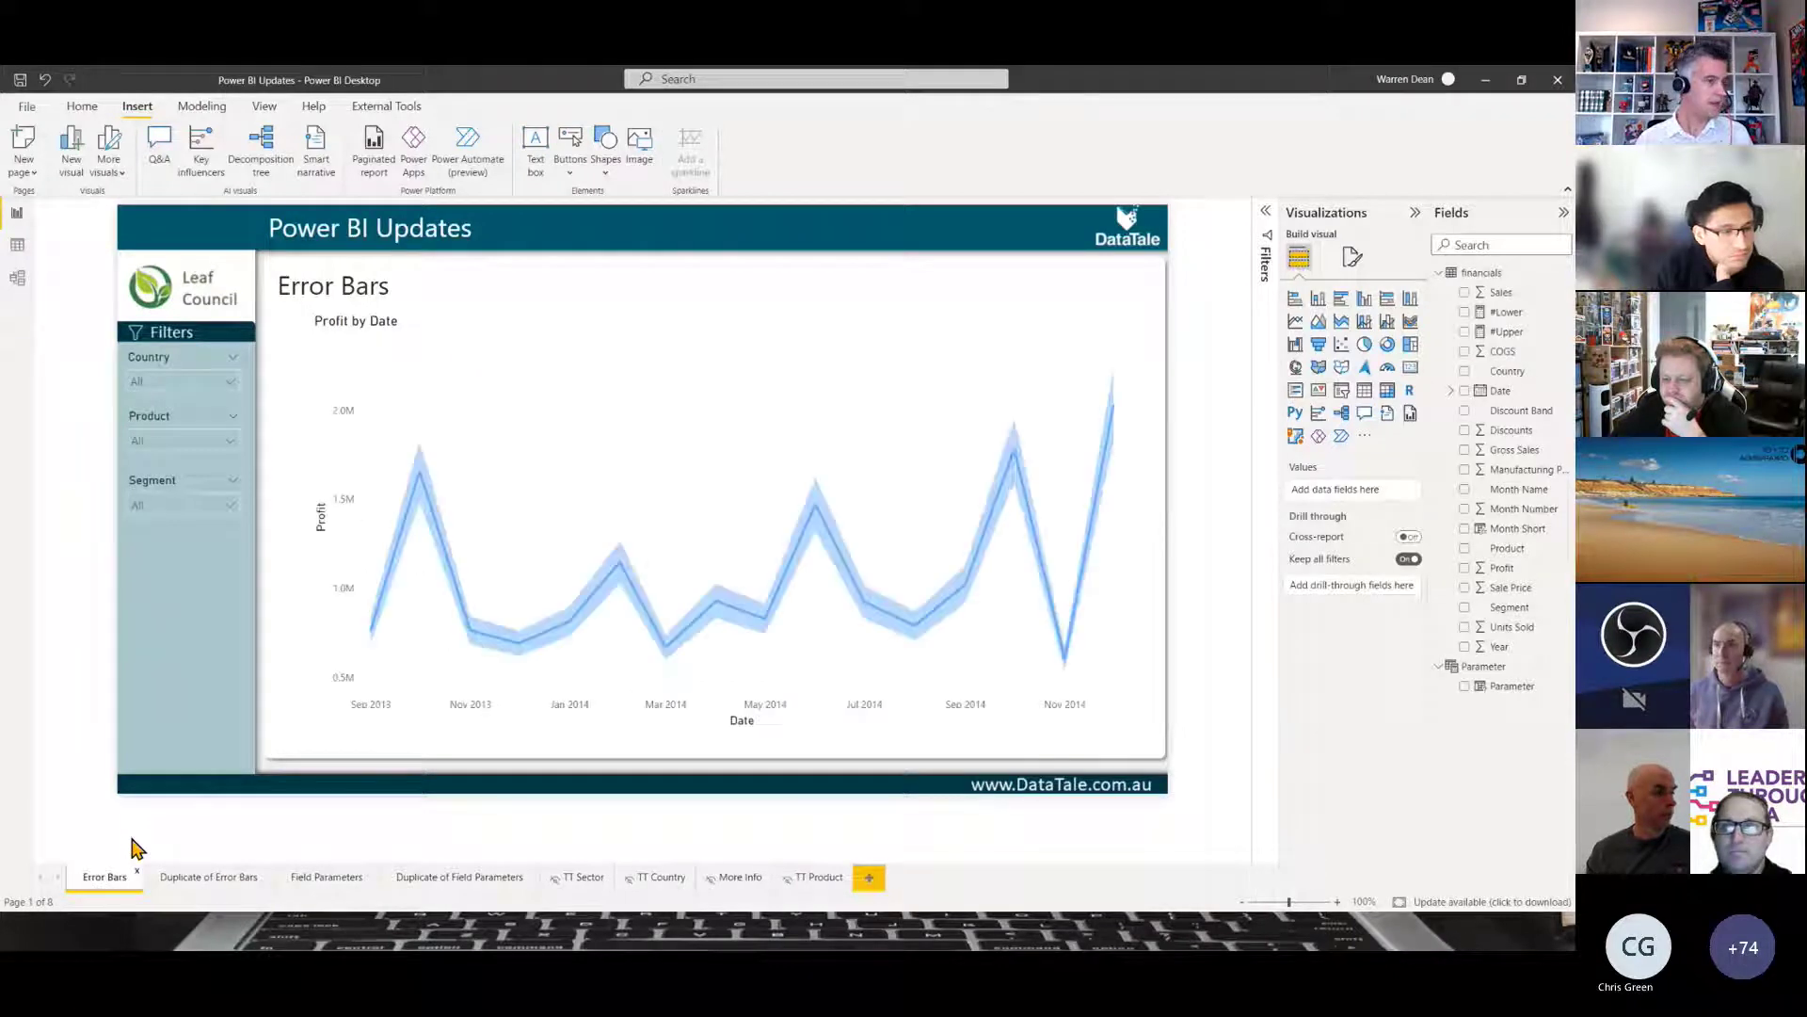
- Collapse the Fields pane to give the Profit by Date error-band chart more room
click(1565, 212)
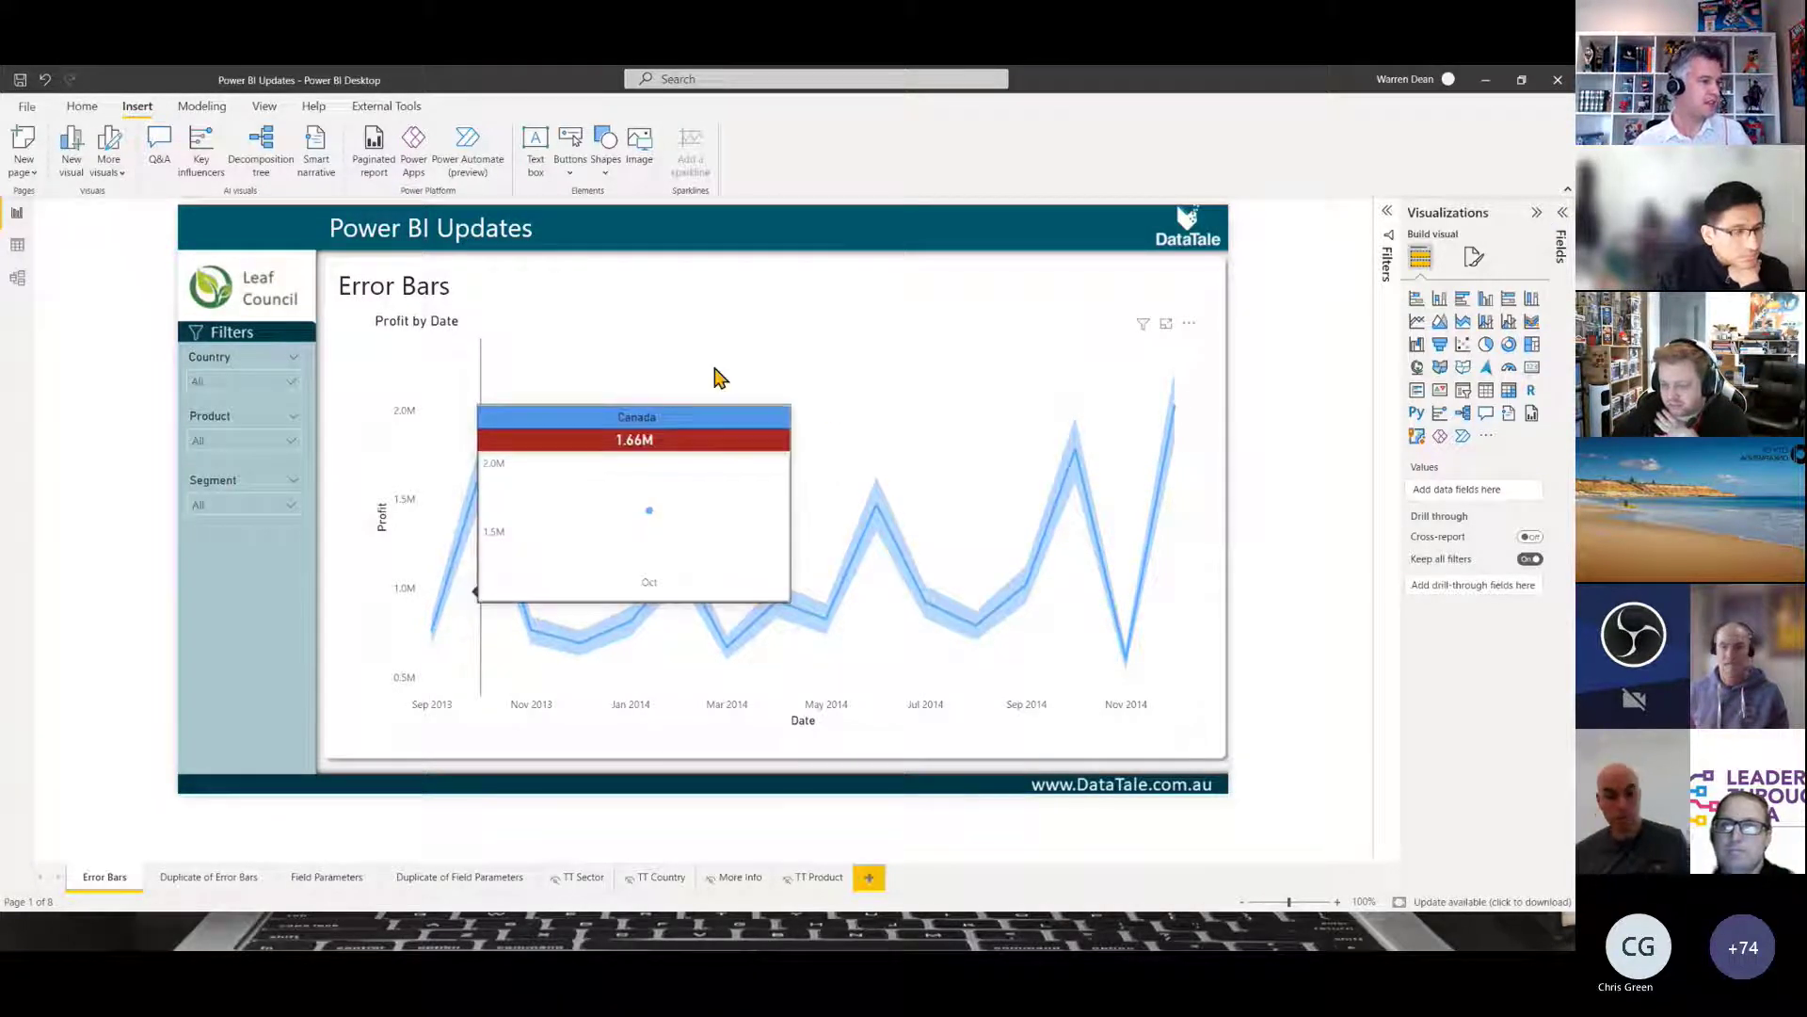
mouse_move(1051, 436)
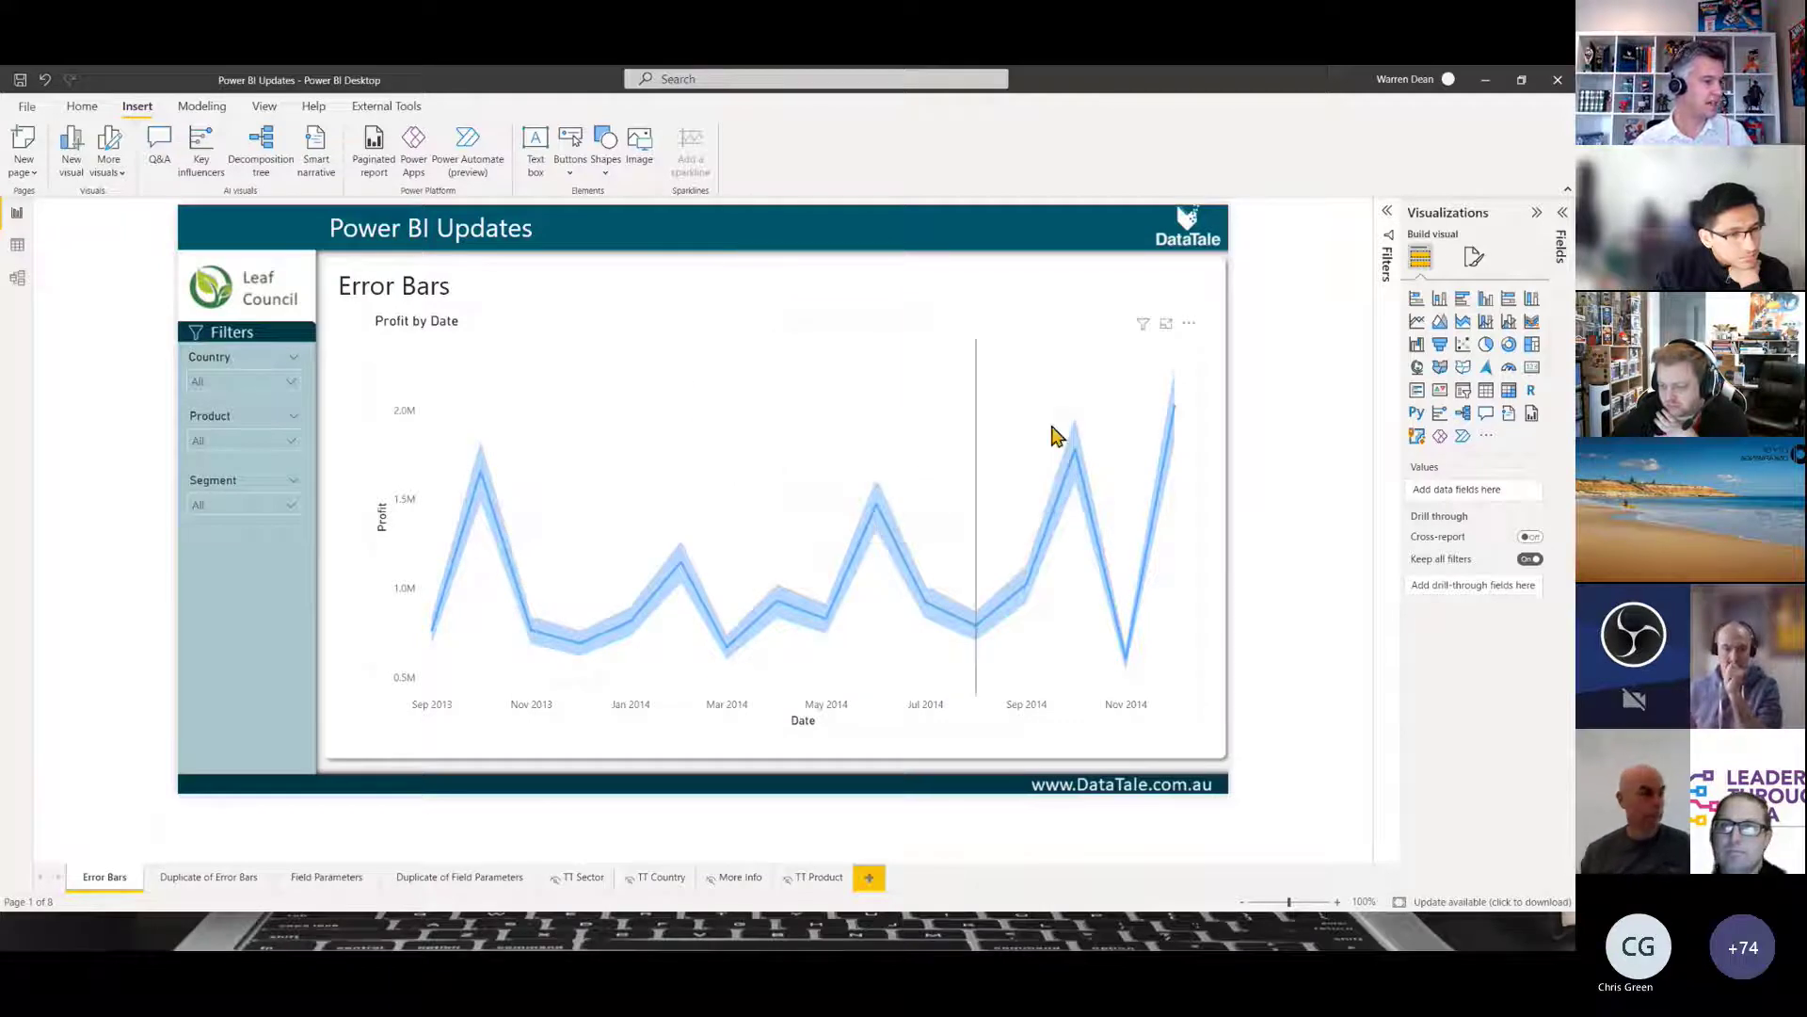
mouse_move(386, 462)
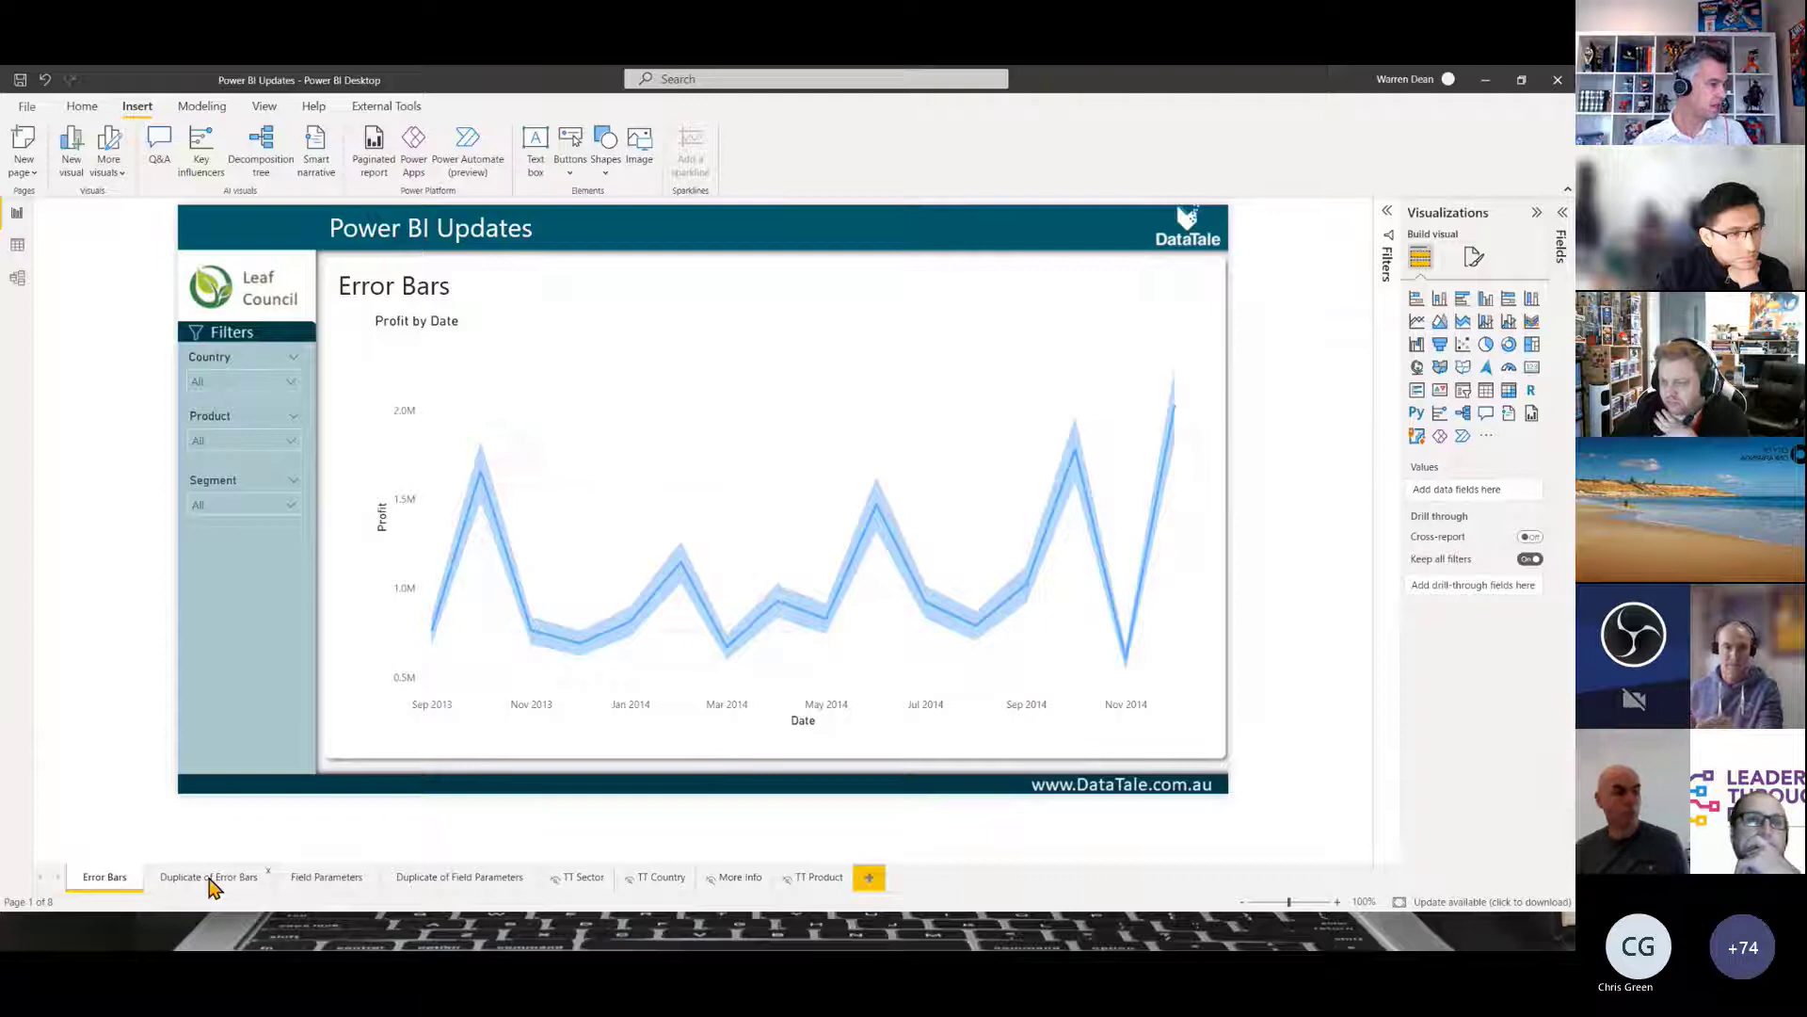
- Switch to the Duplicate of Error Bars page and show its line chart's Analytics options
click(207, 876)
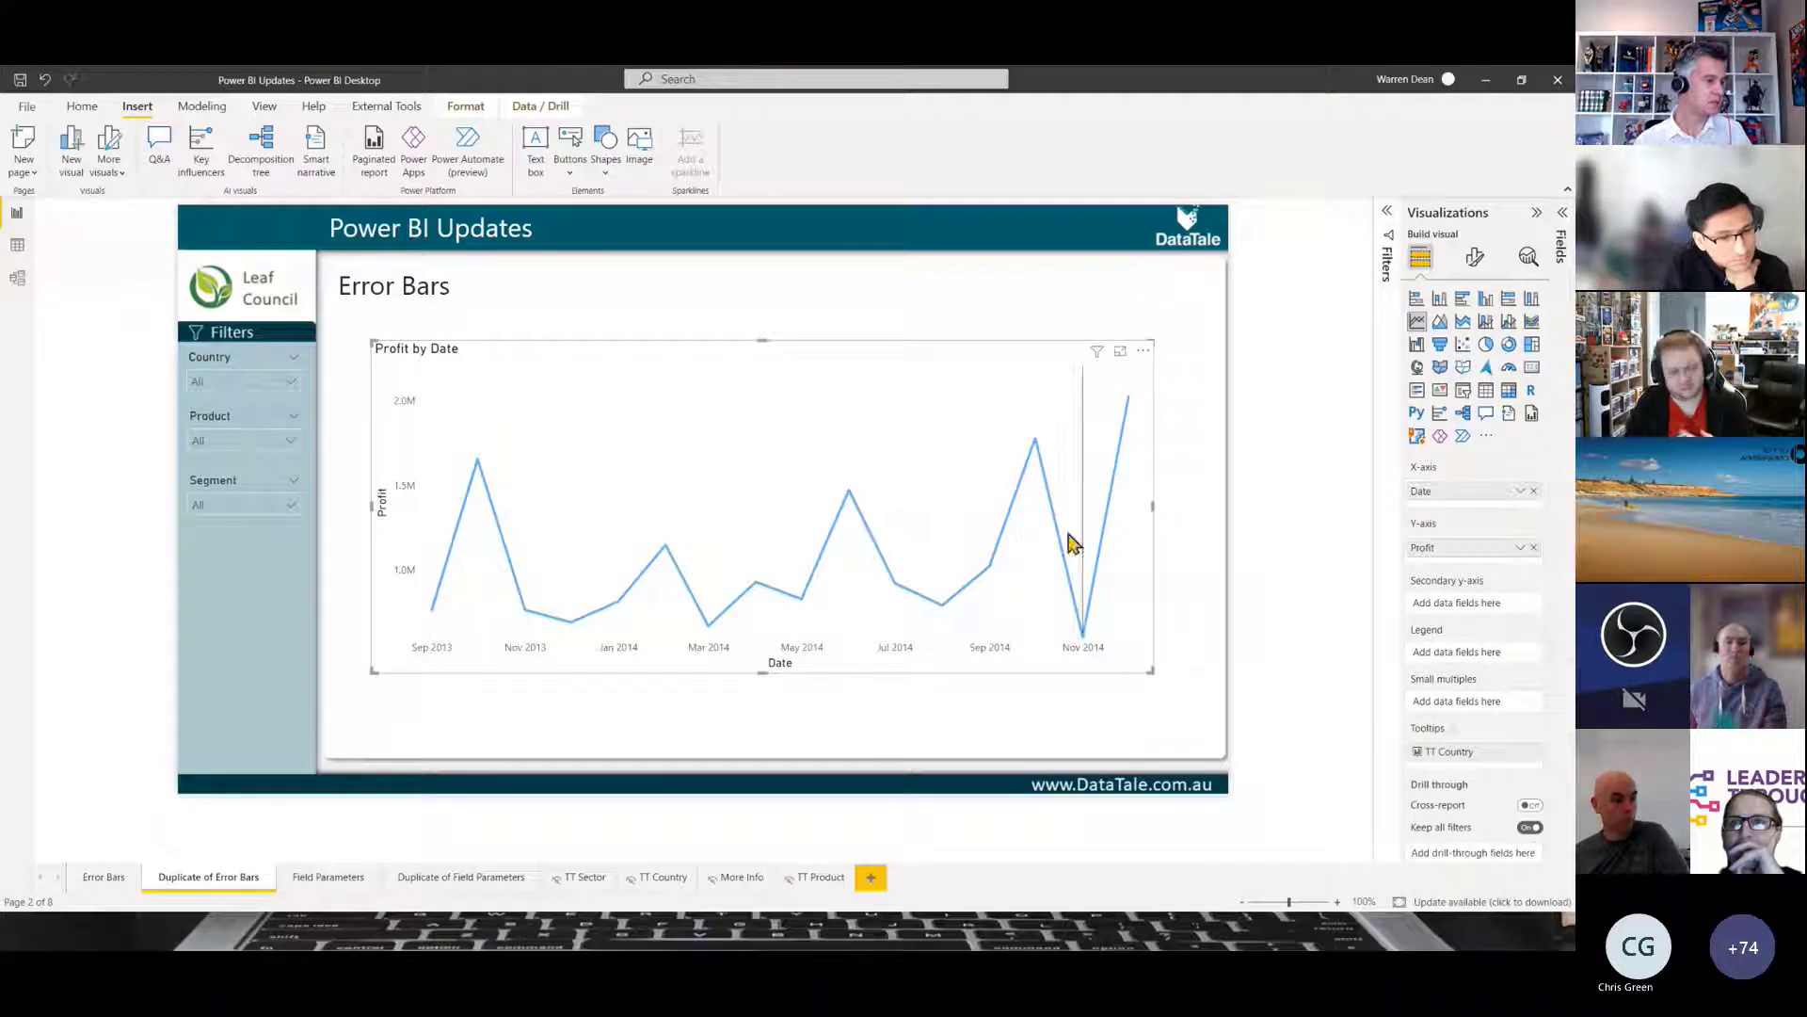
mouse_move(1473, 281)
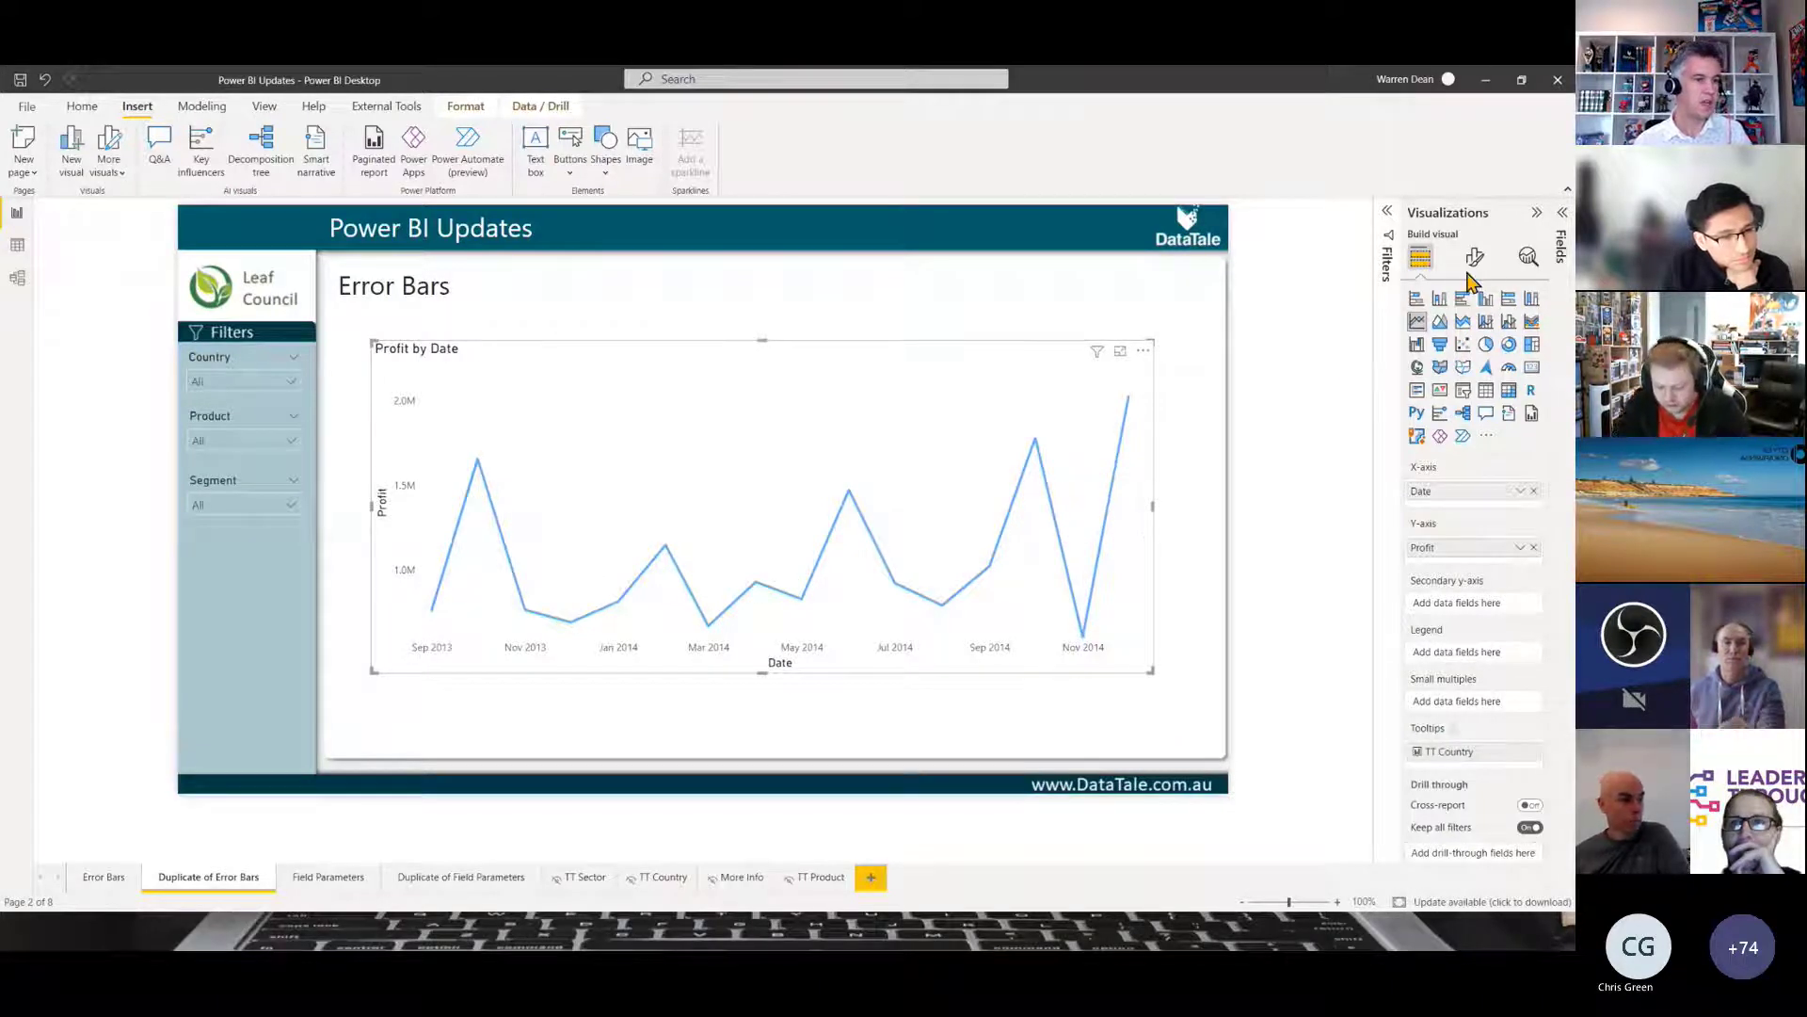
mouse_move(1529, 256)
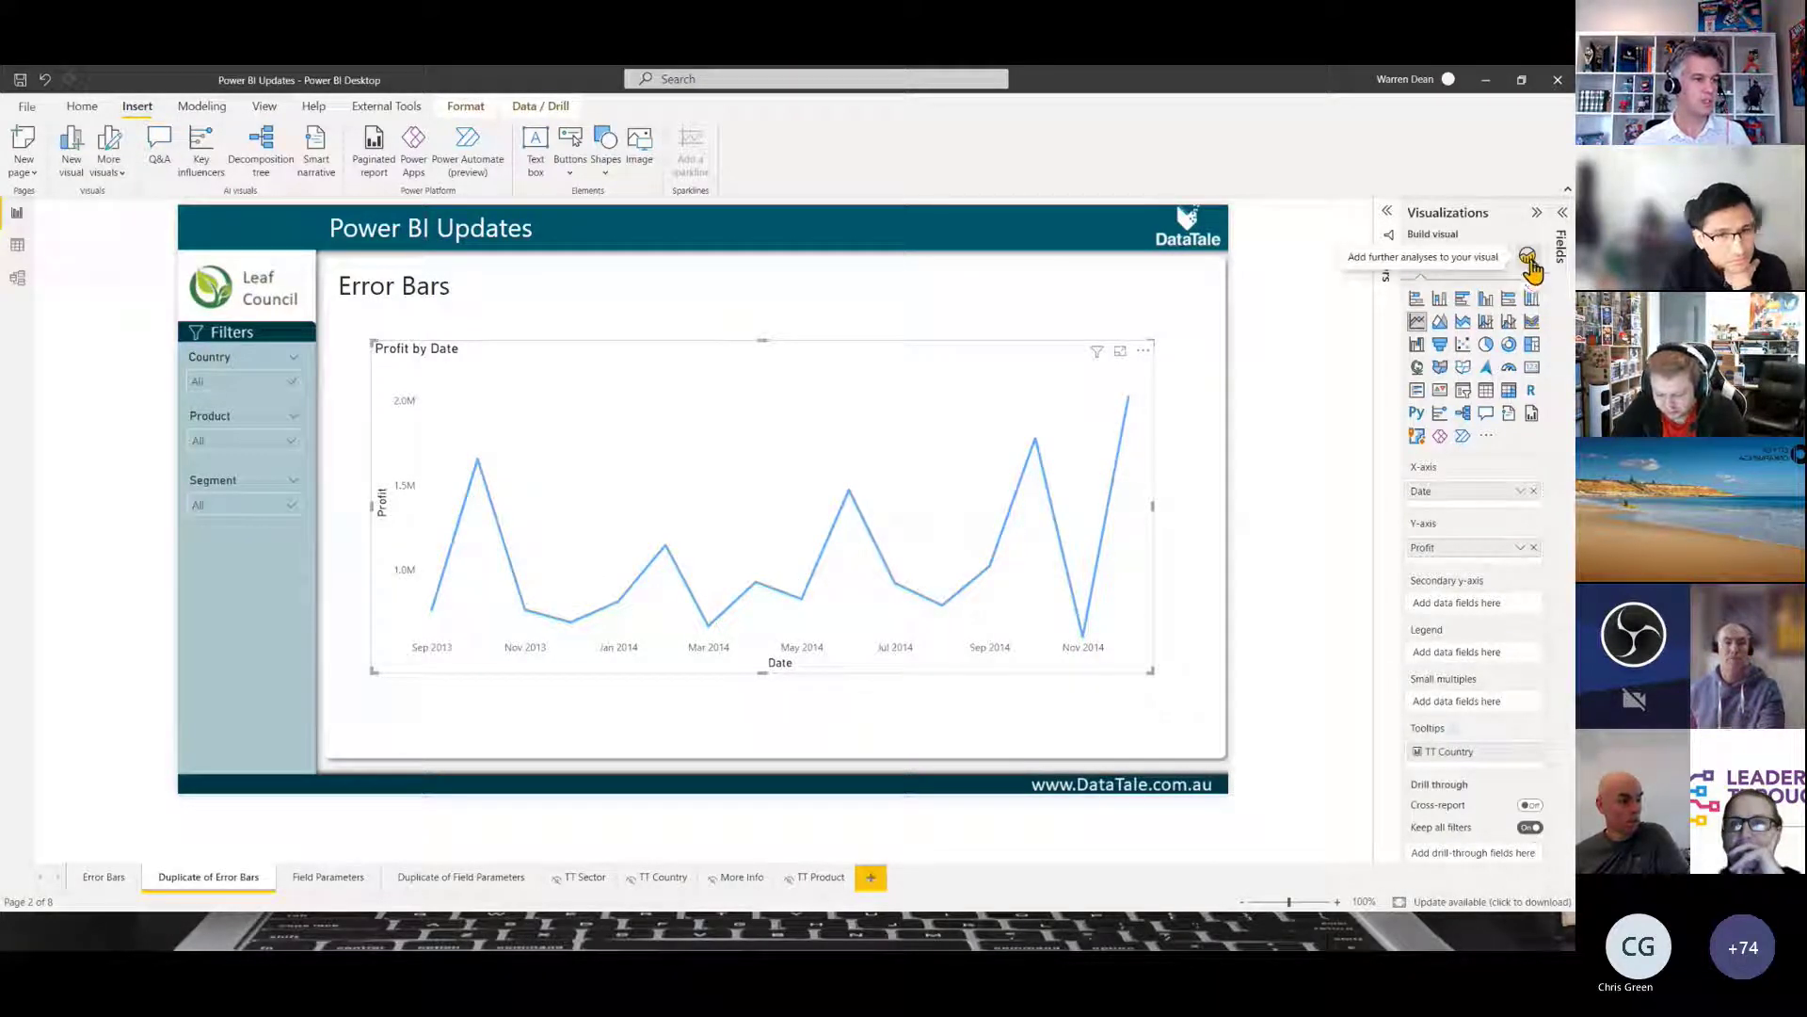
click(1528, 257)
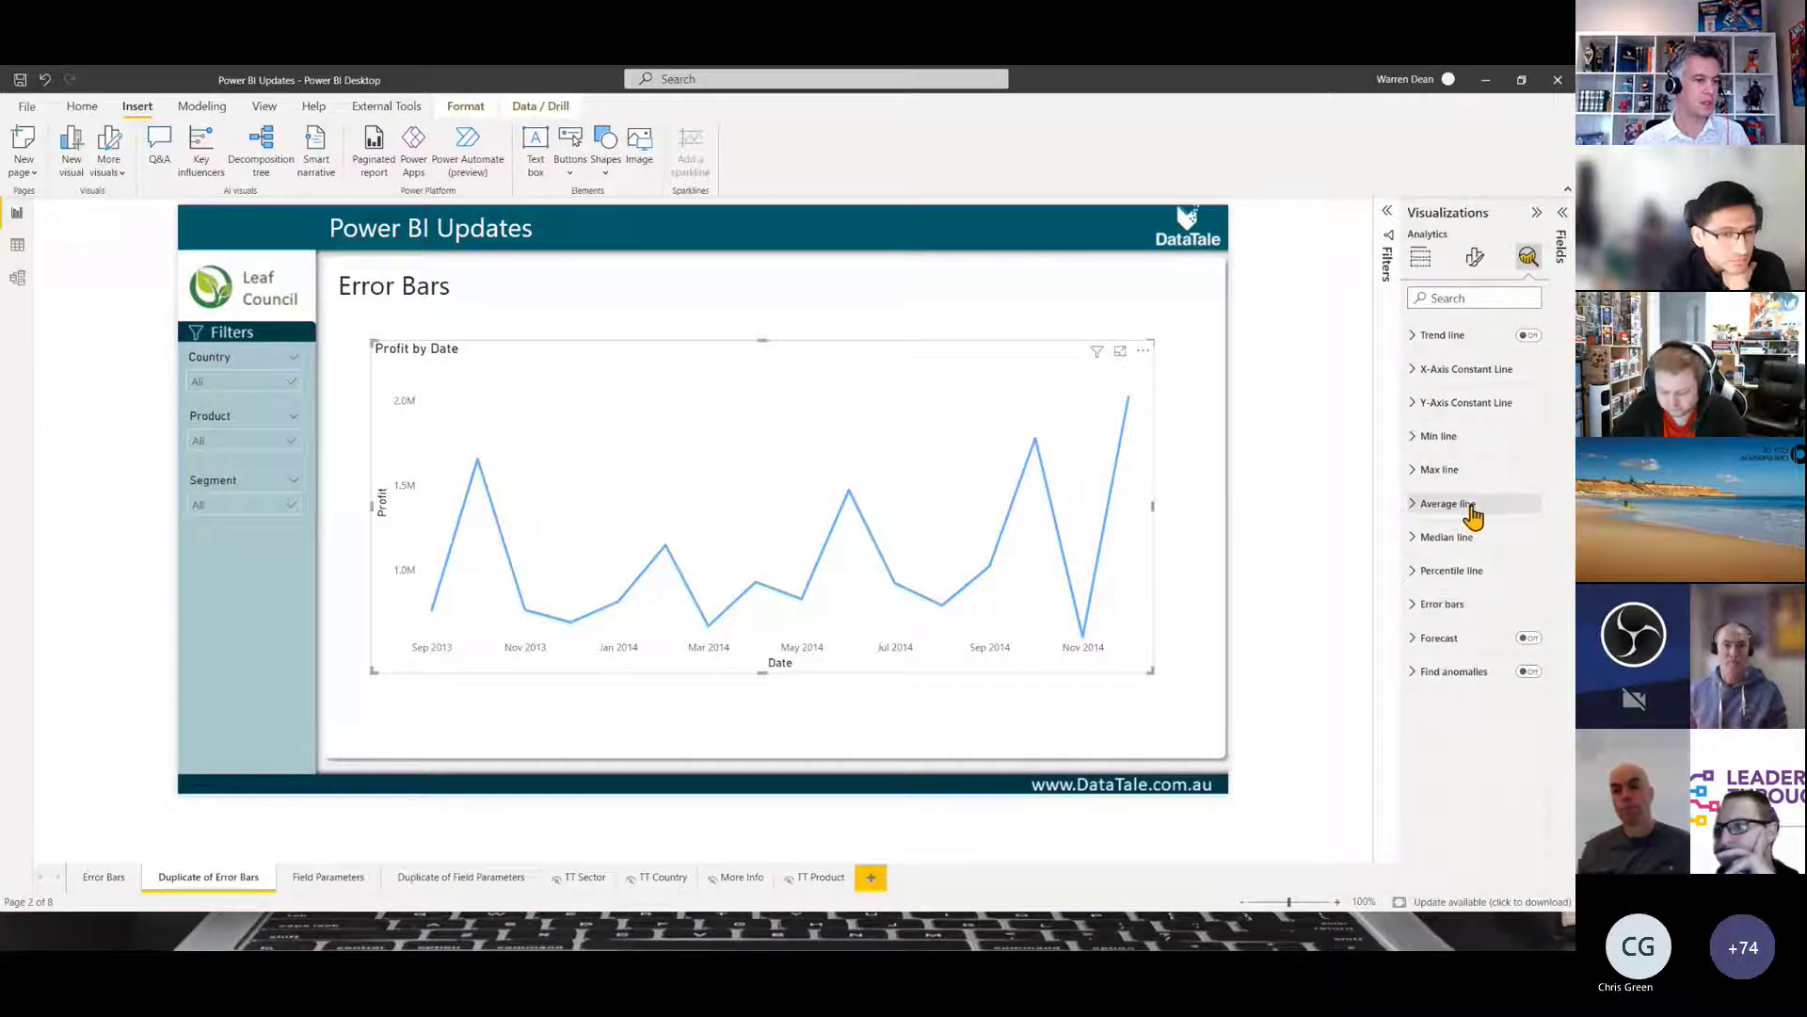
- Enable error bars on the Profit line chart, leaving upper and lower bounds empty
click(1442, 603)
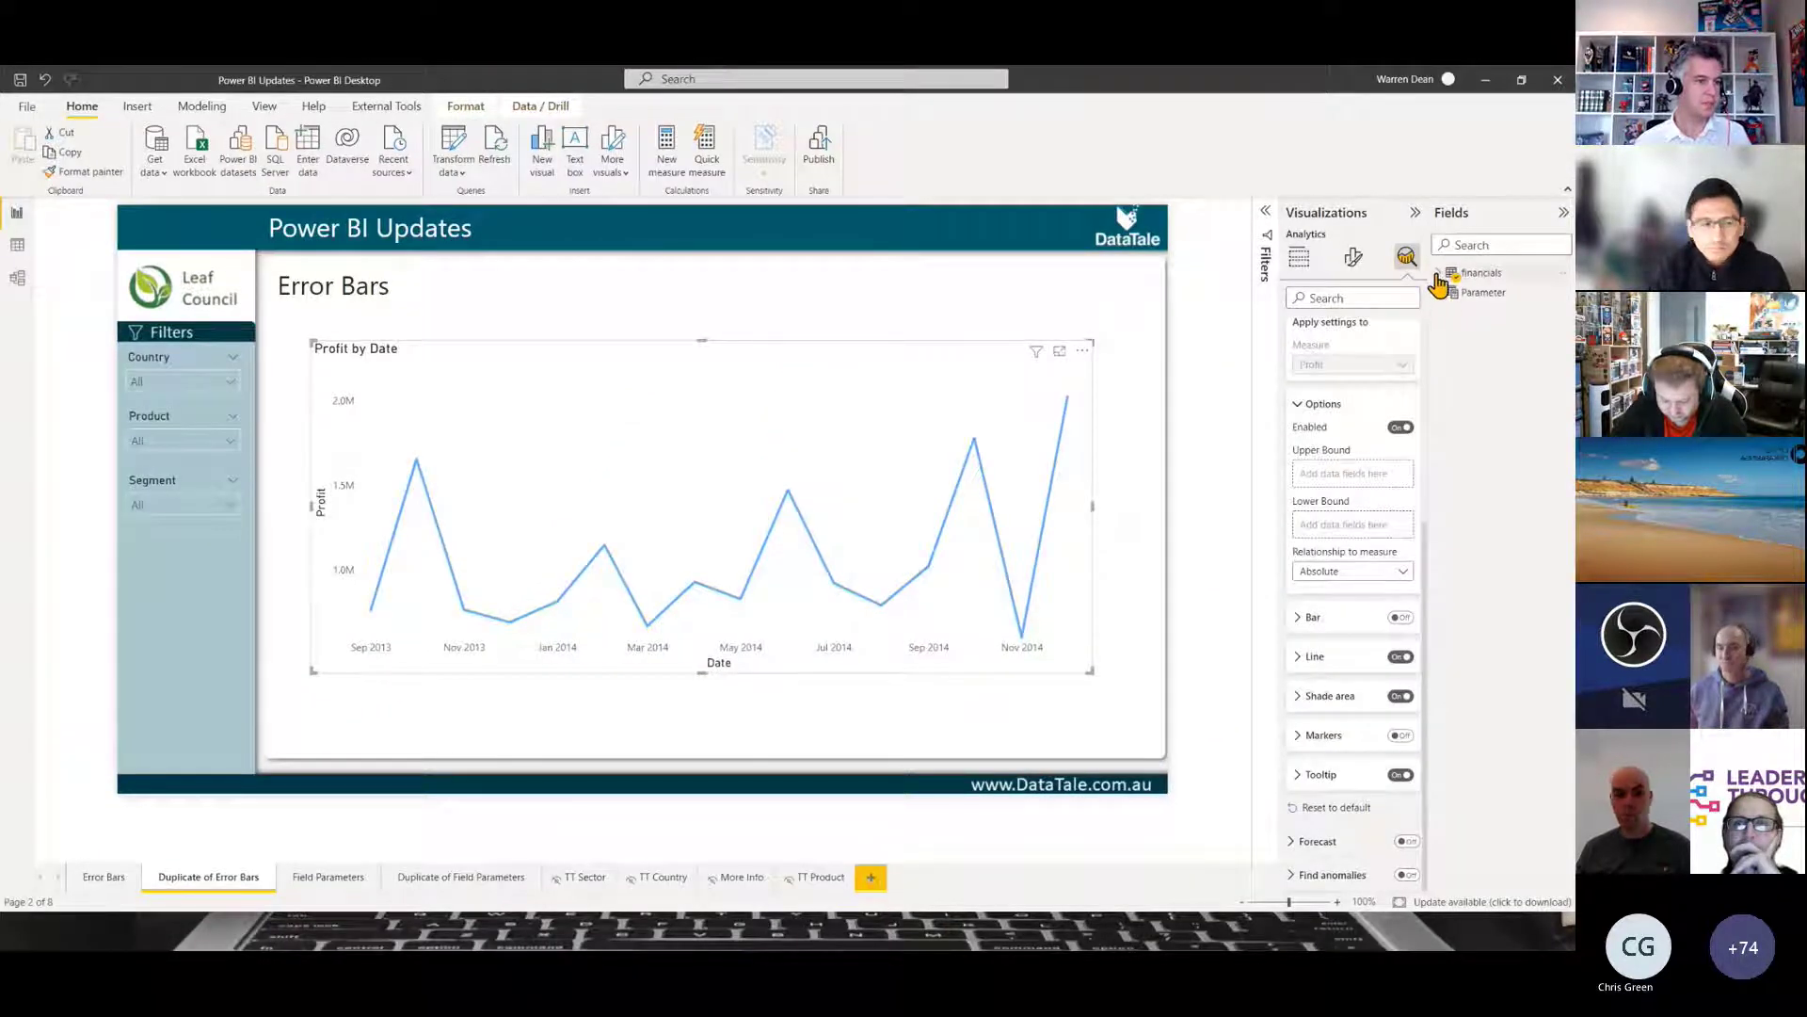
- Expand the financials table and assign #Upper and #Lower as the error bounds
click(1479, 272)
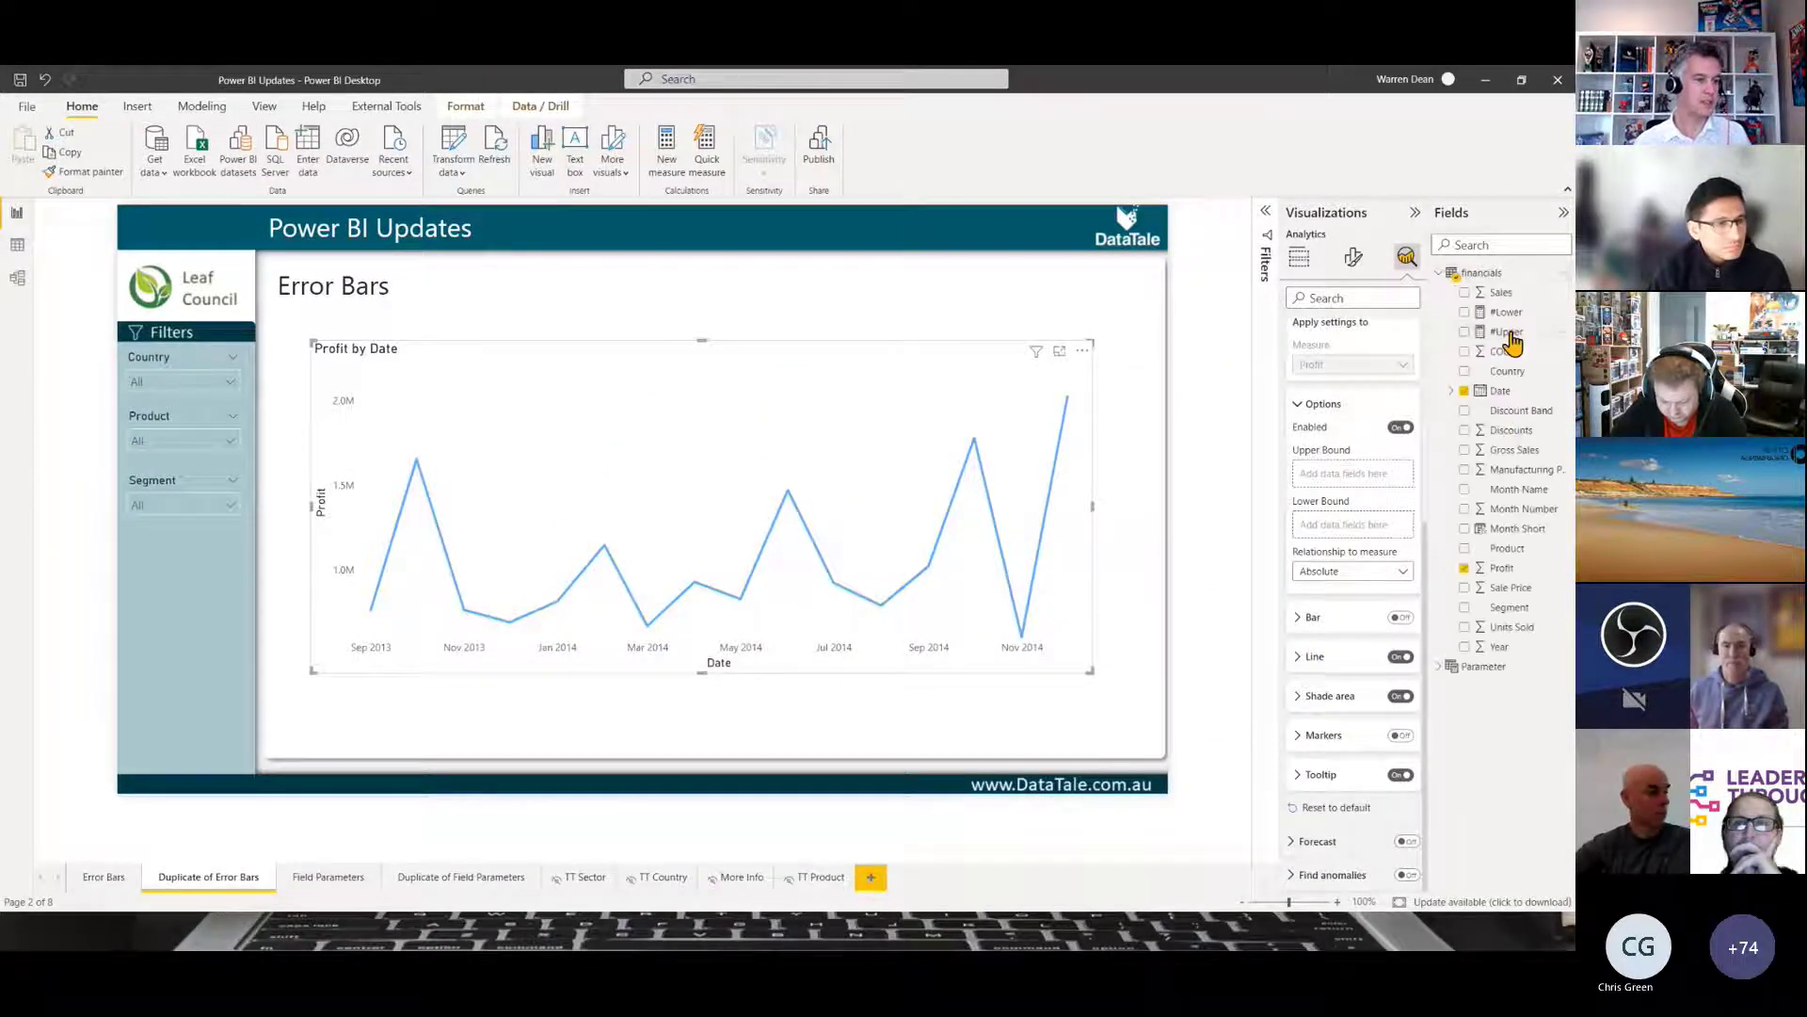
click(1506, 311)
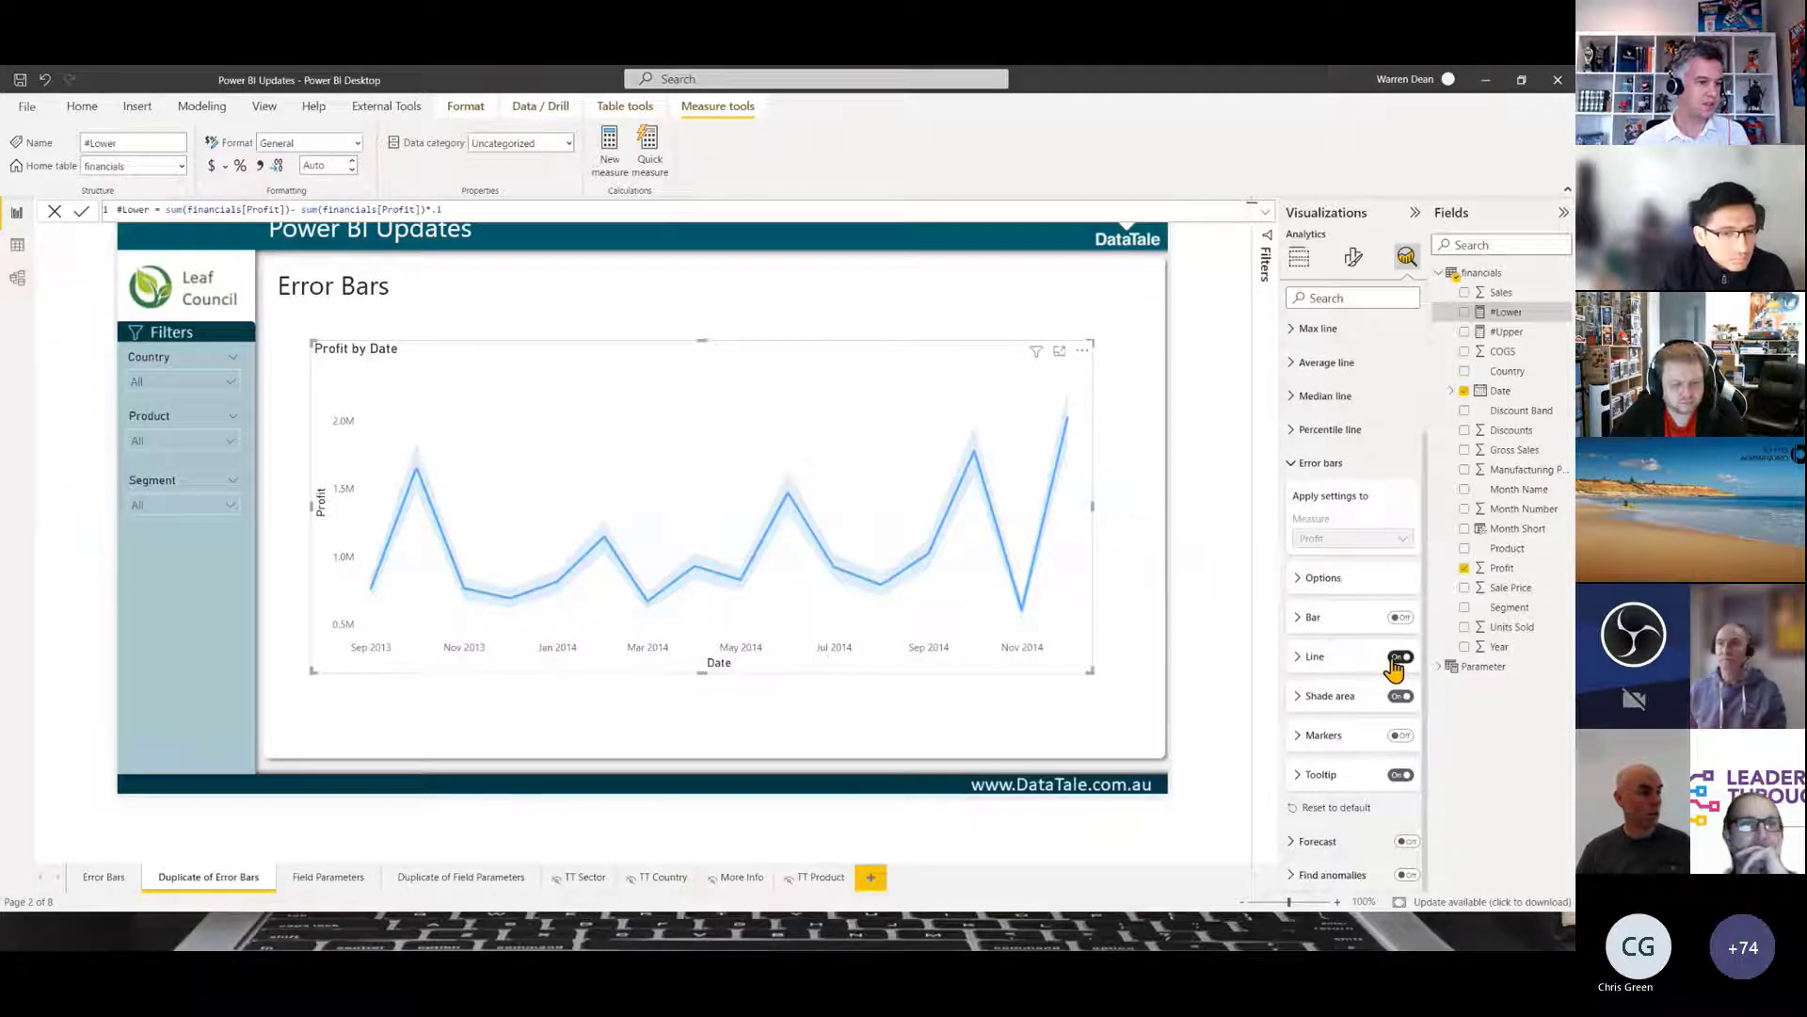
- Try bar-style error whiskers, then revert to solid 1 px bound lines at 80% transparency
click(1400, 656)
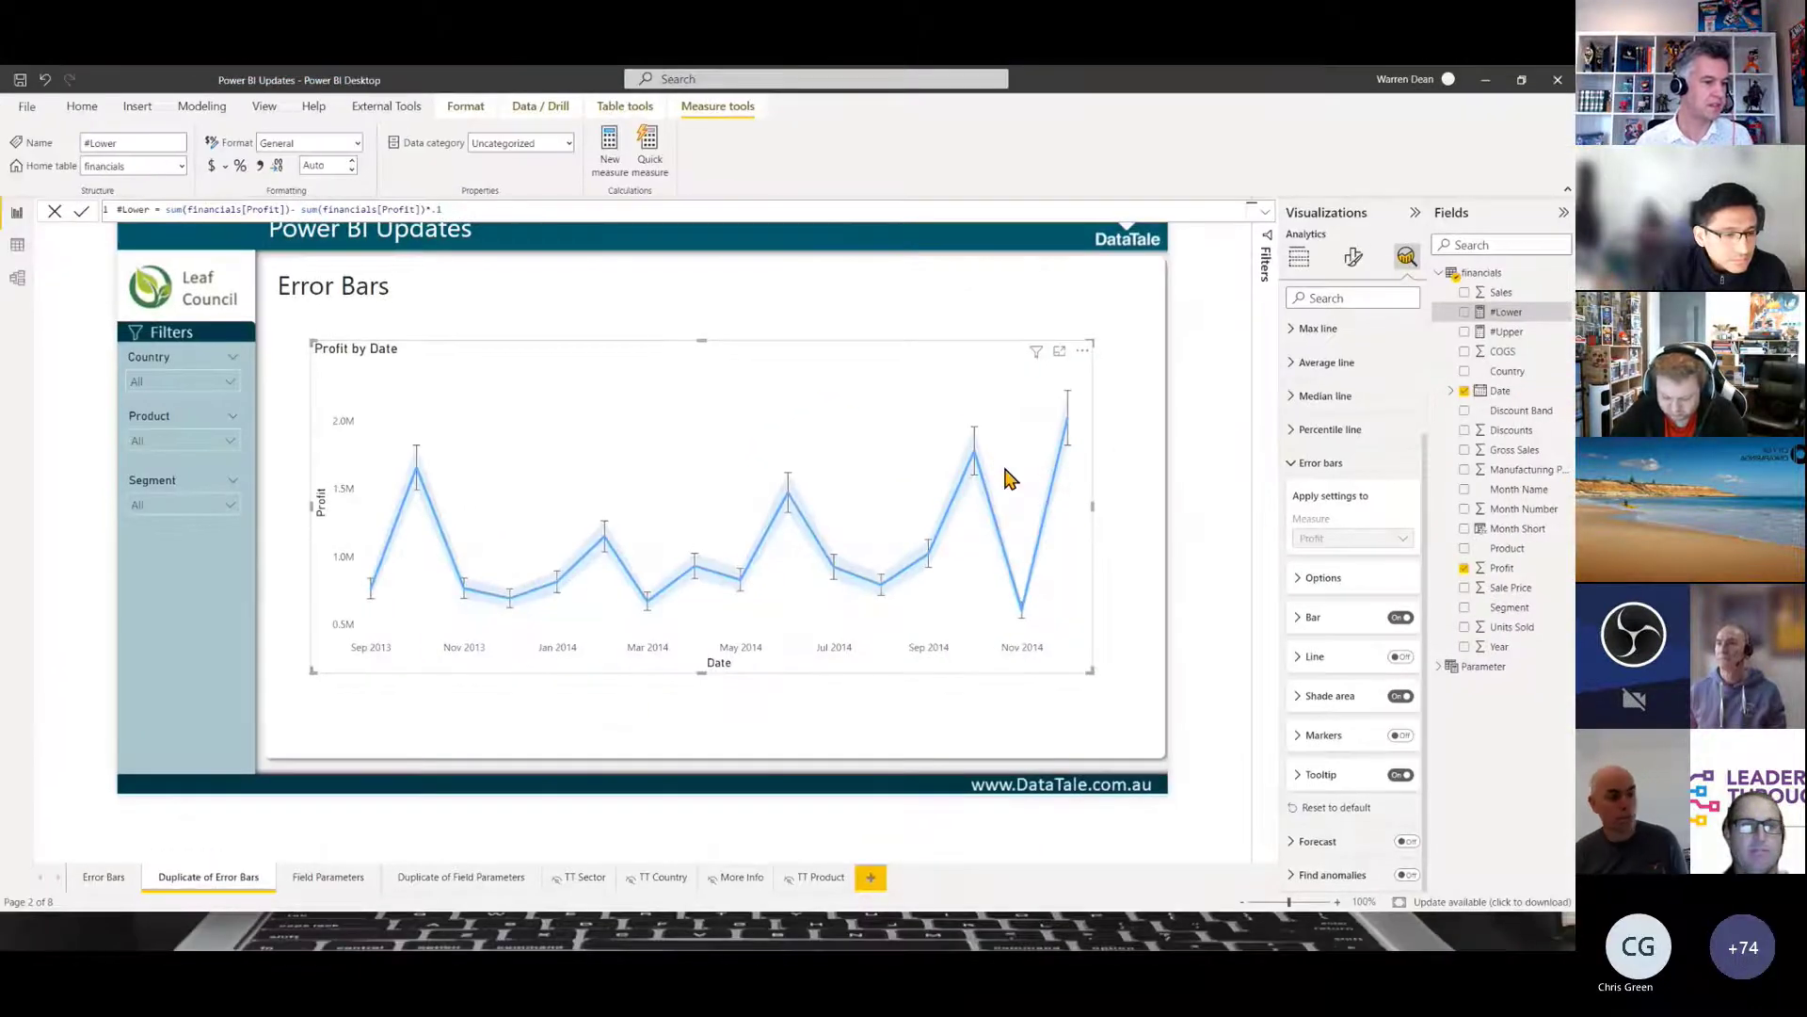
click(1400, 617)
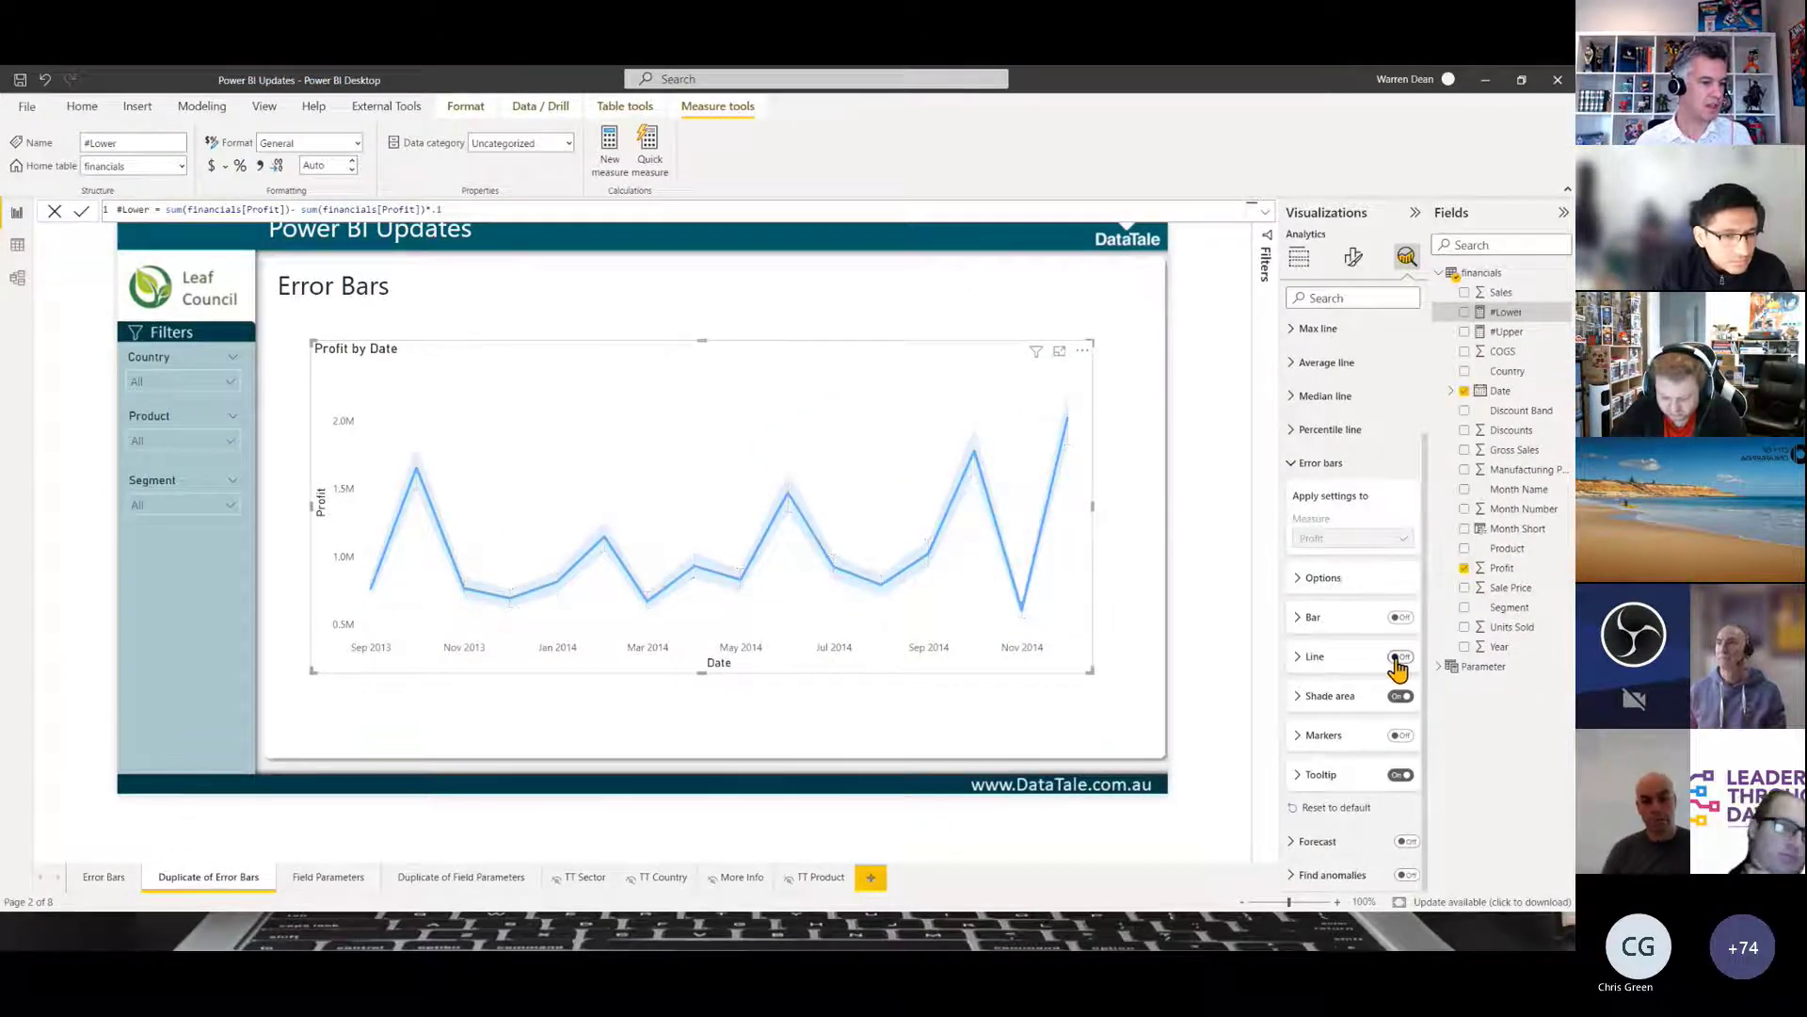
click(1400, 657)
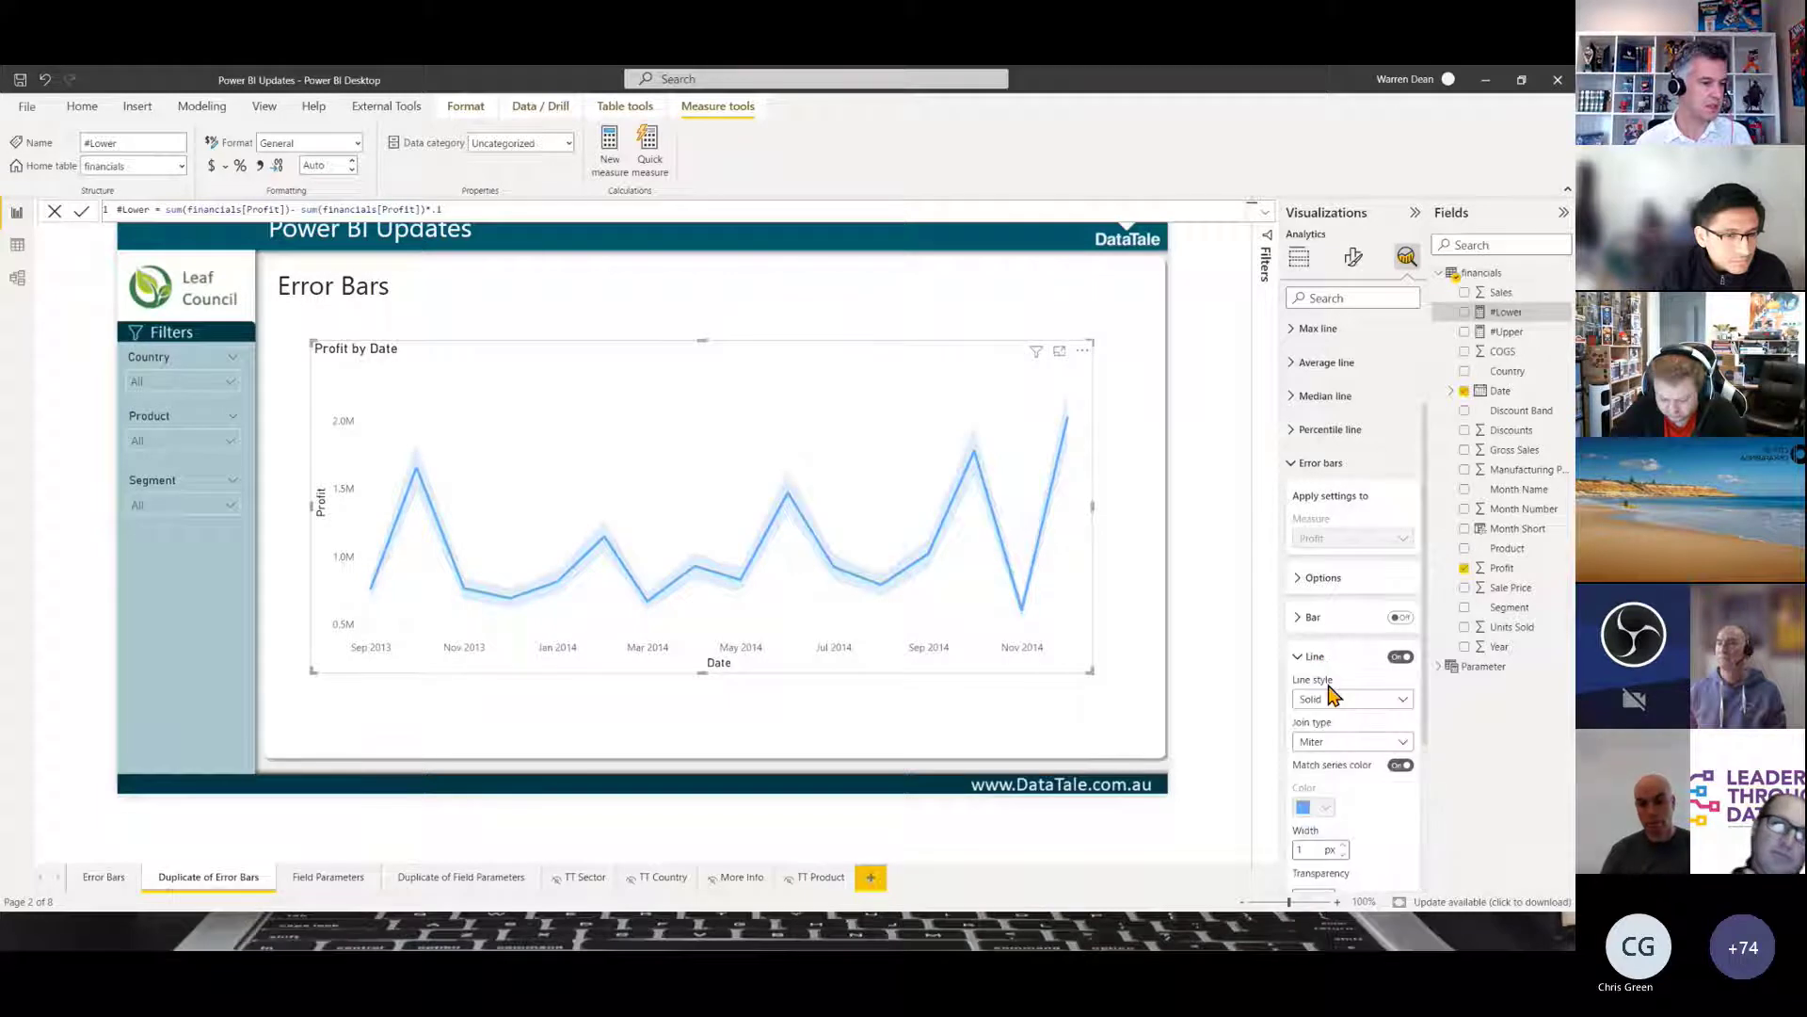
scroll(down, 3)
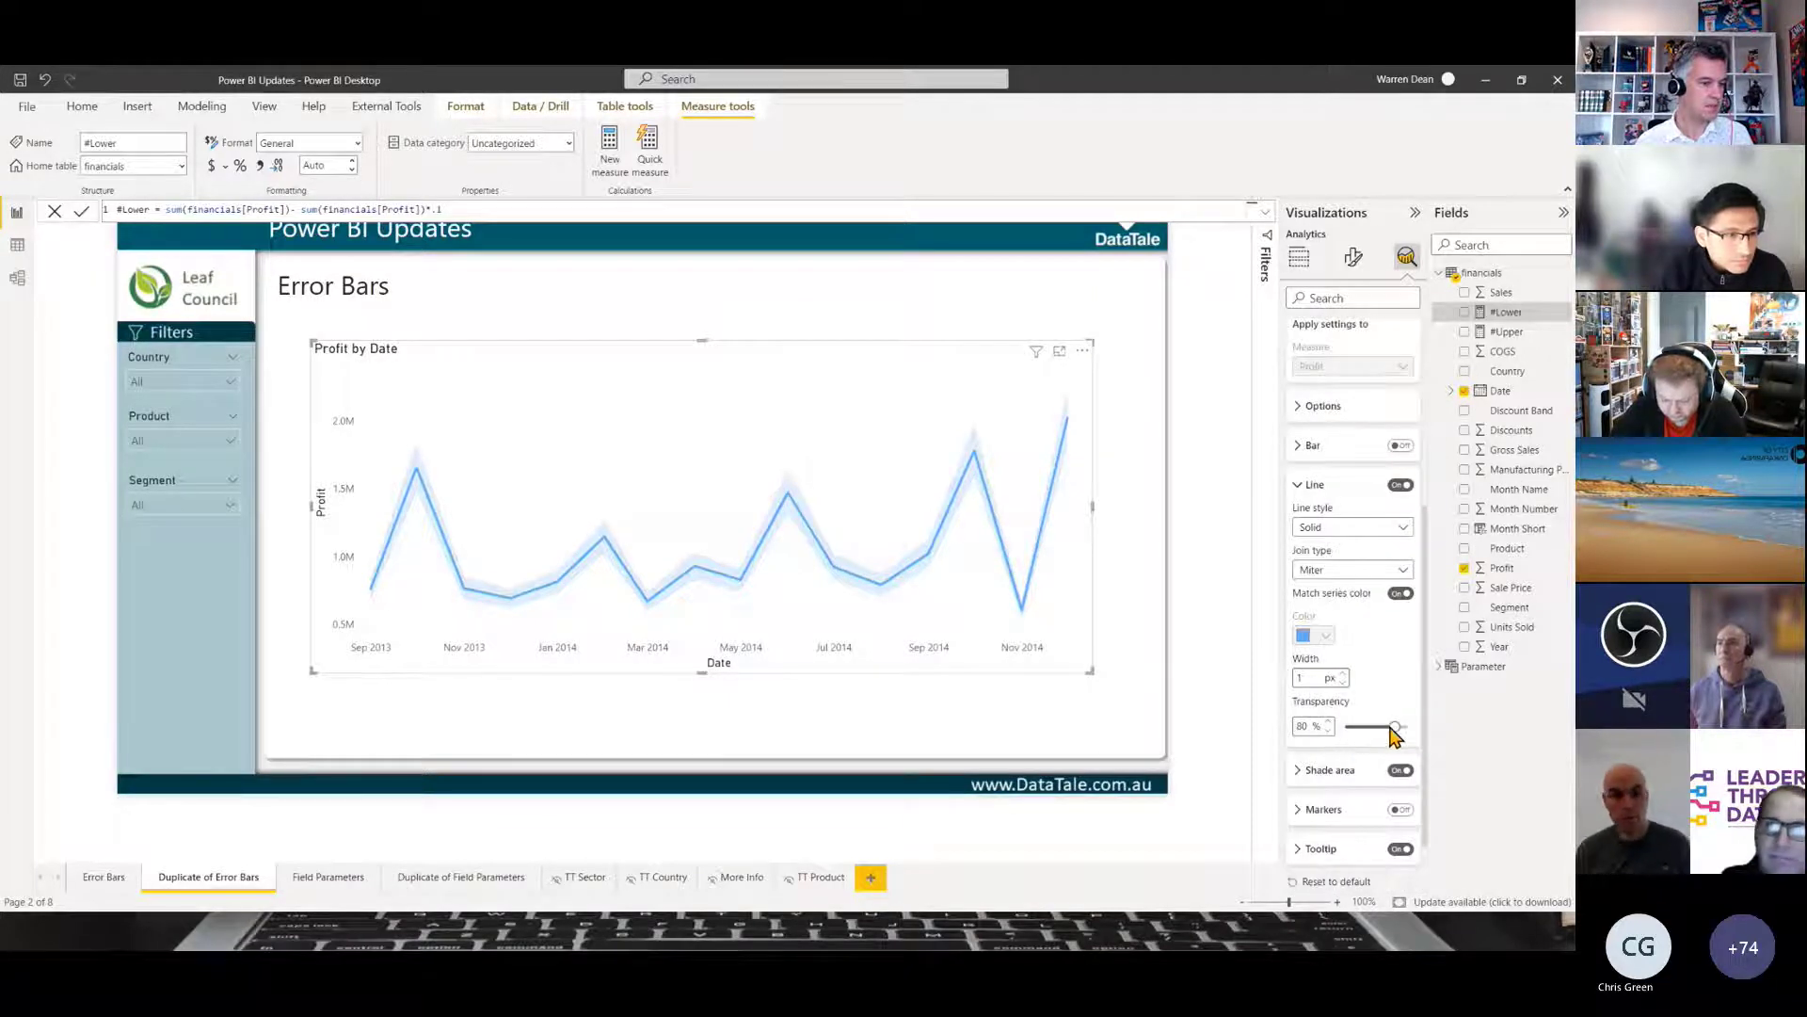